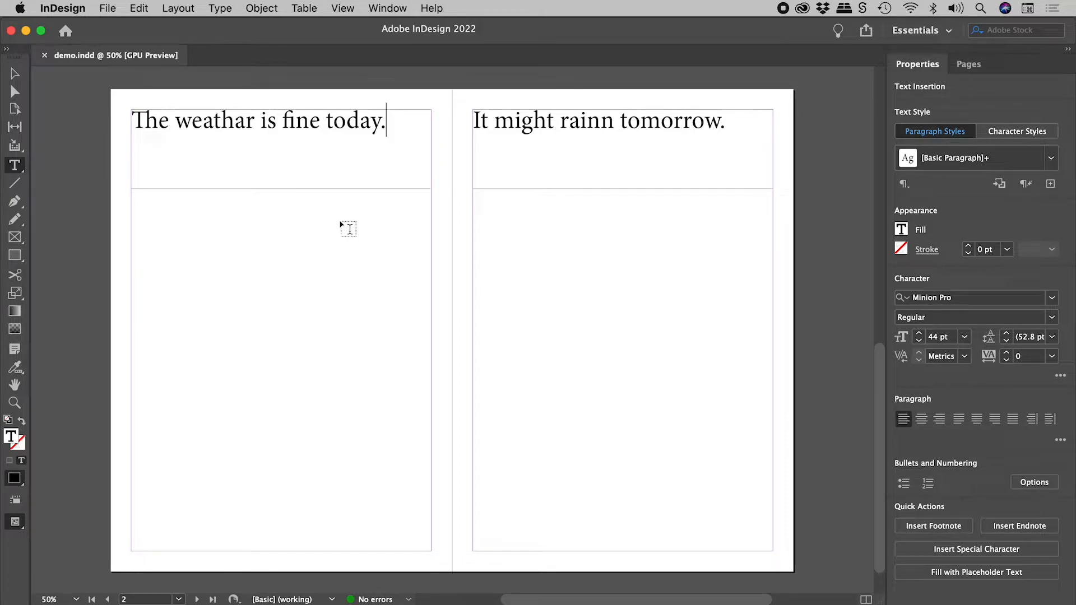
Reach the Spelling commands from the Edit menu.
left_click(139, 8)
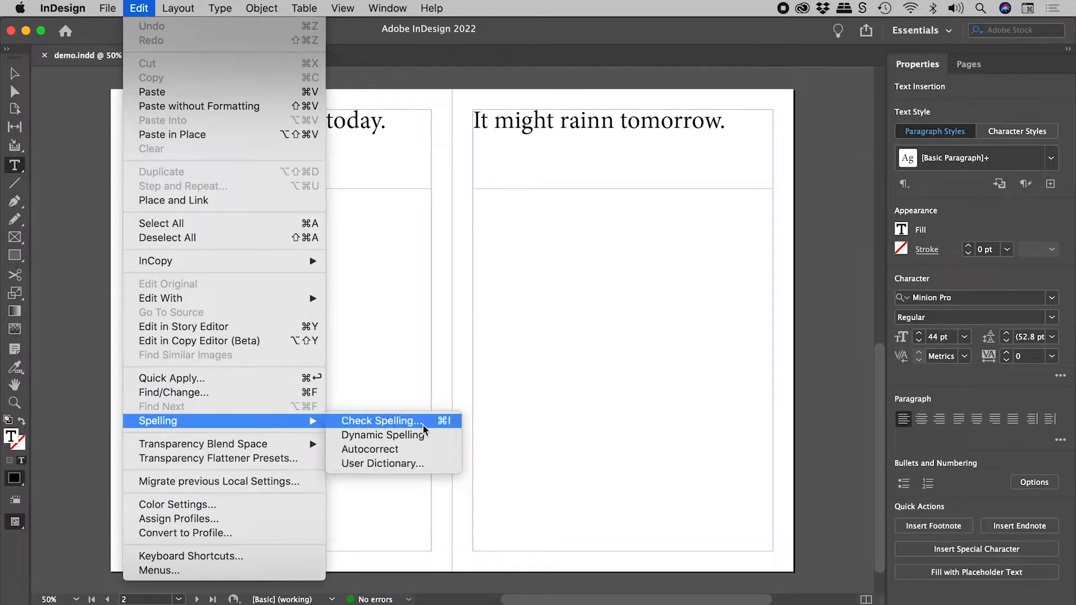
Run Check Spelling and change 'weathar' to 'weather' in the left text frame.
left_click(381, 420)
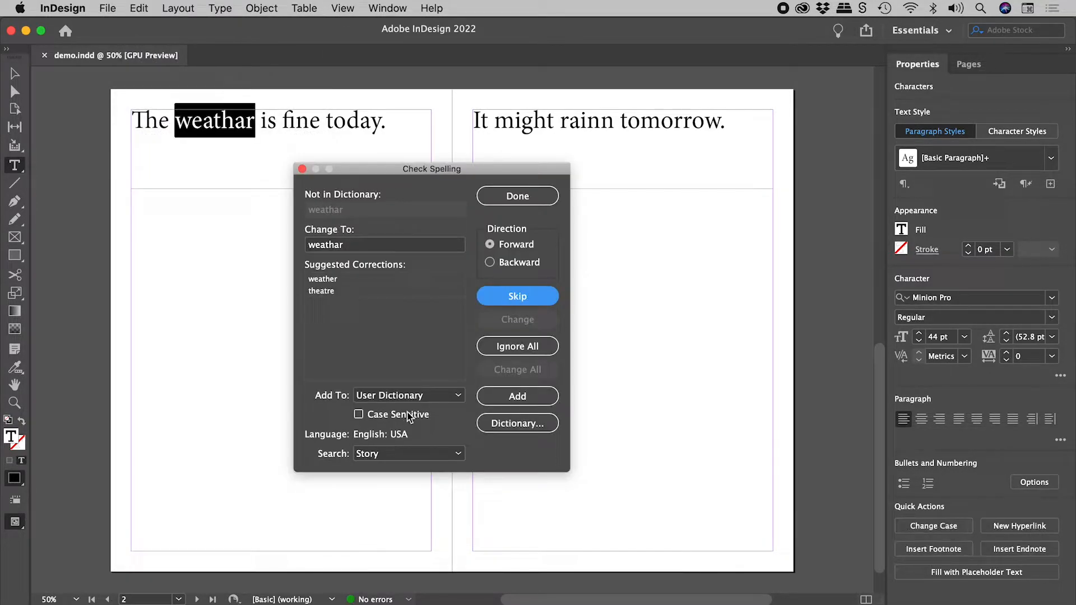
left_click(323, 279)
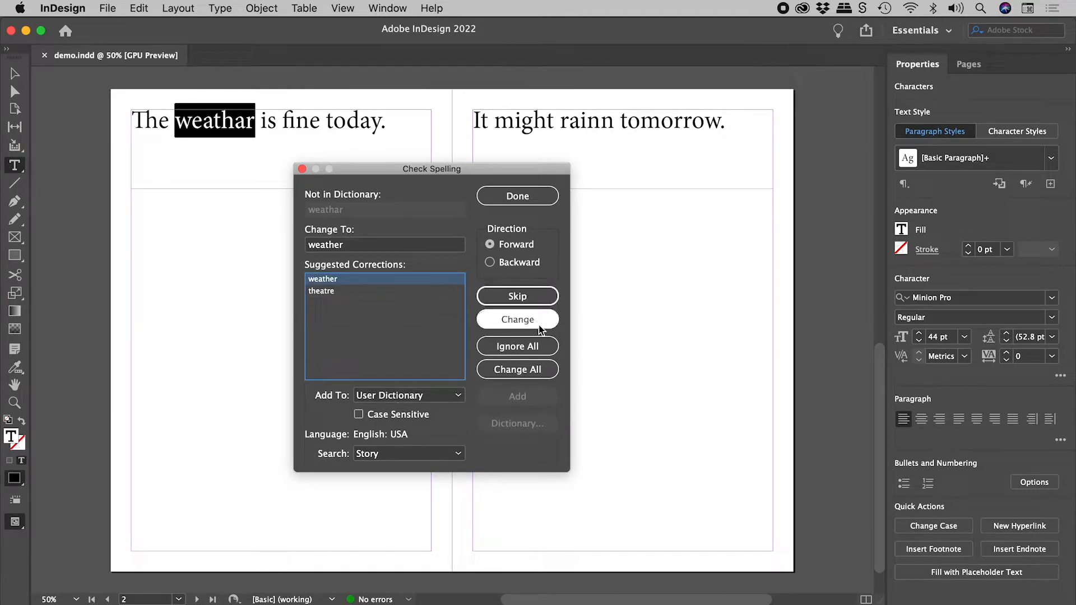
left_click(517, 320)
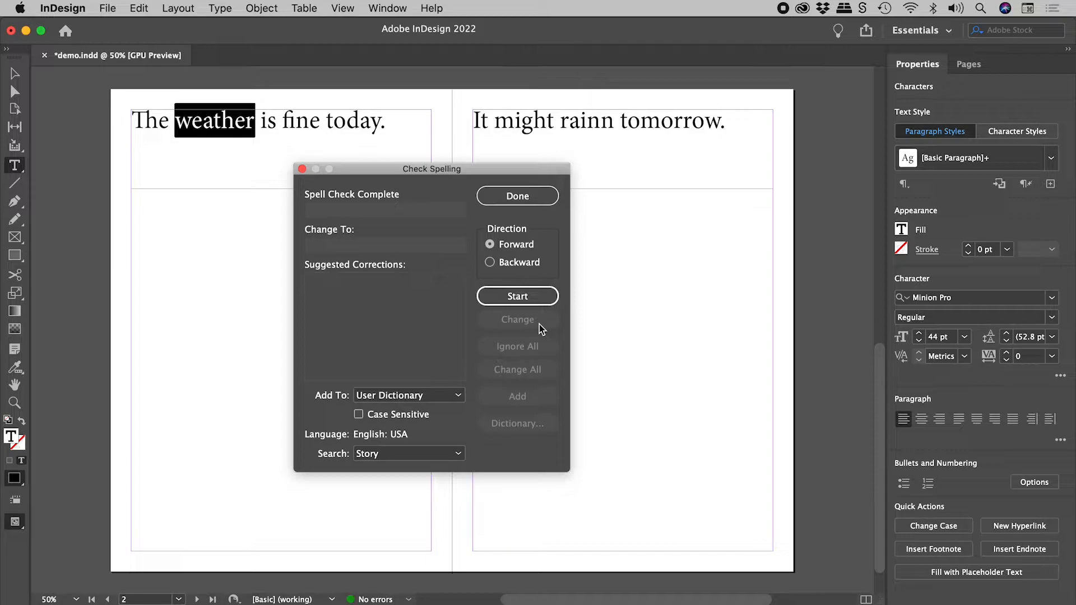
Set the Check Spelling search scope to Document.
left_click(408, 453)
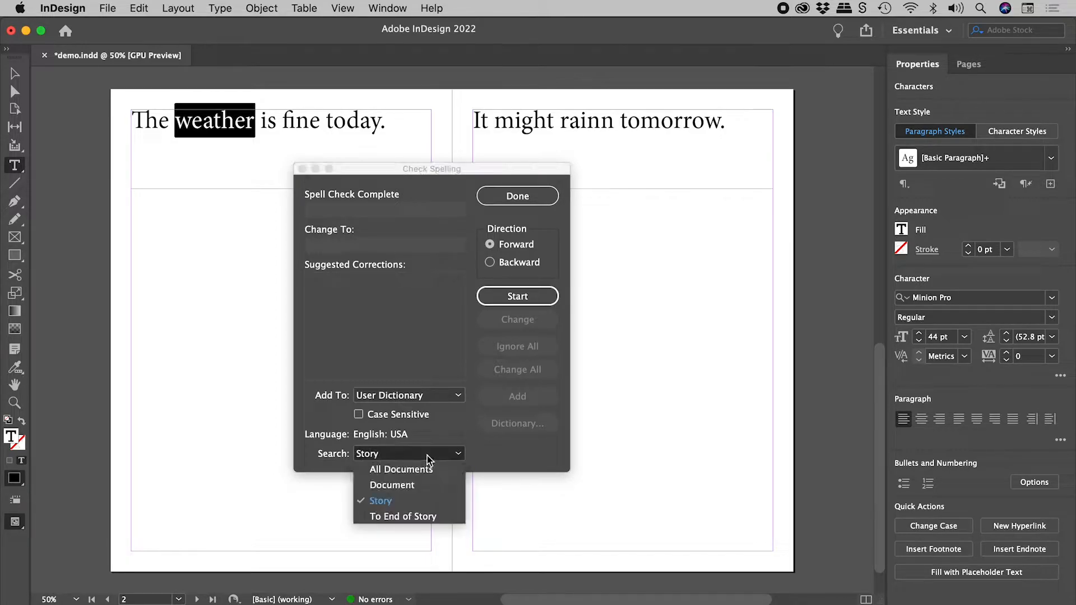
mouse_move(427, 507)
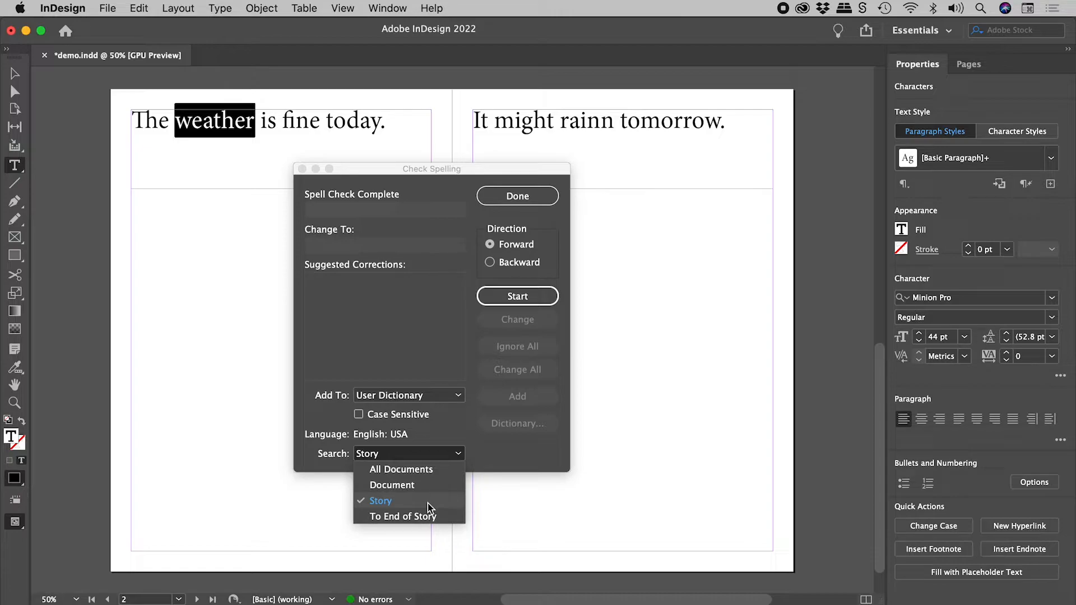
mouse_move(433, 486)
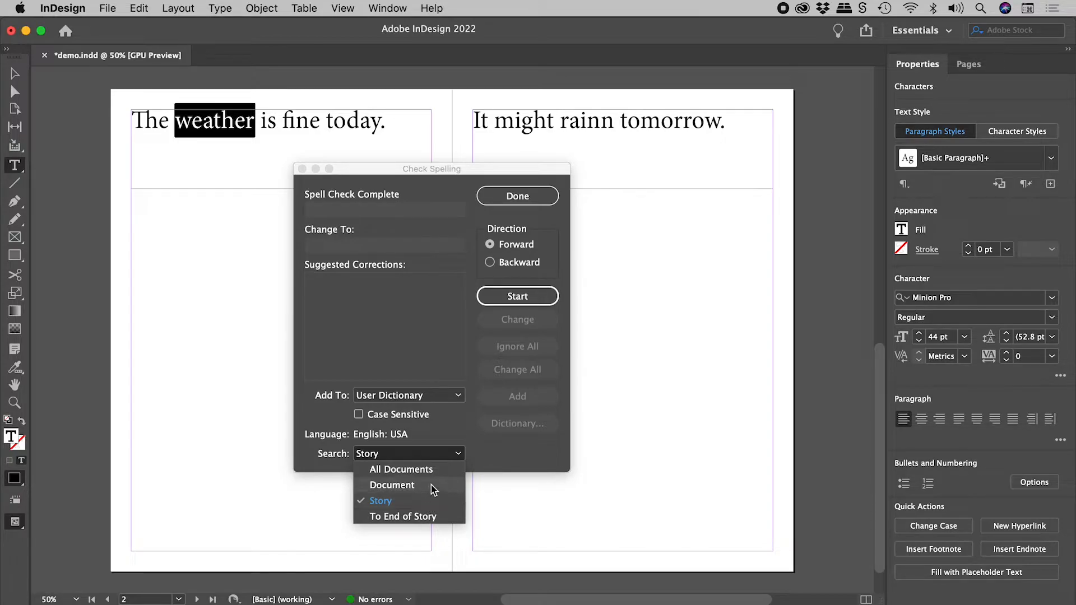
left_click(392, 486)
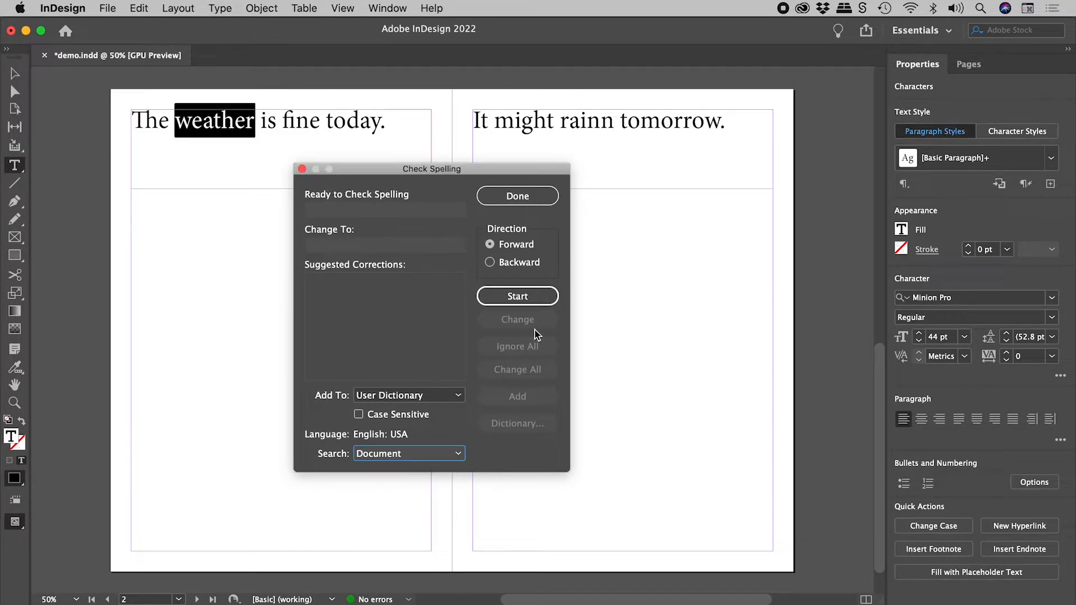
Change 'rainn' to 'rain' in the right text frame and finish the spell check.
left_click(517, 296)
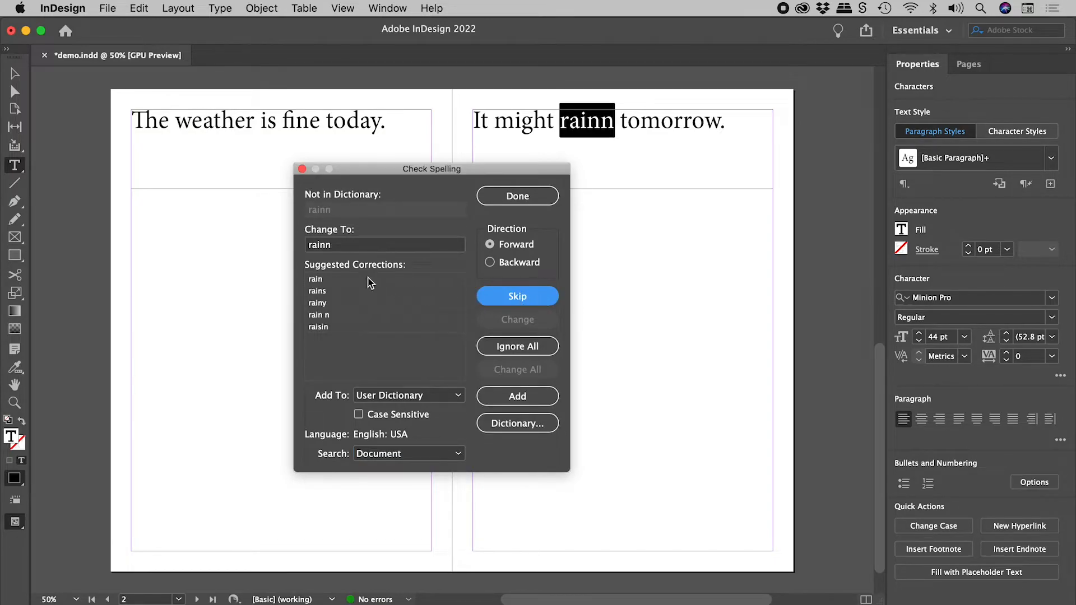
left_click(315, 279)
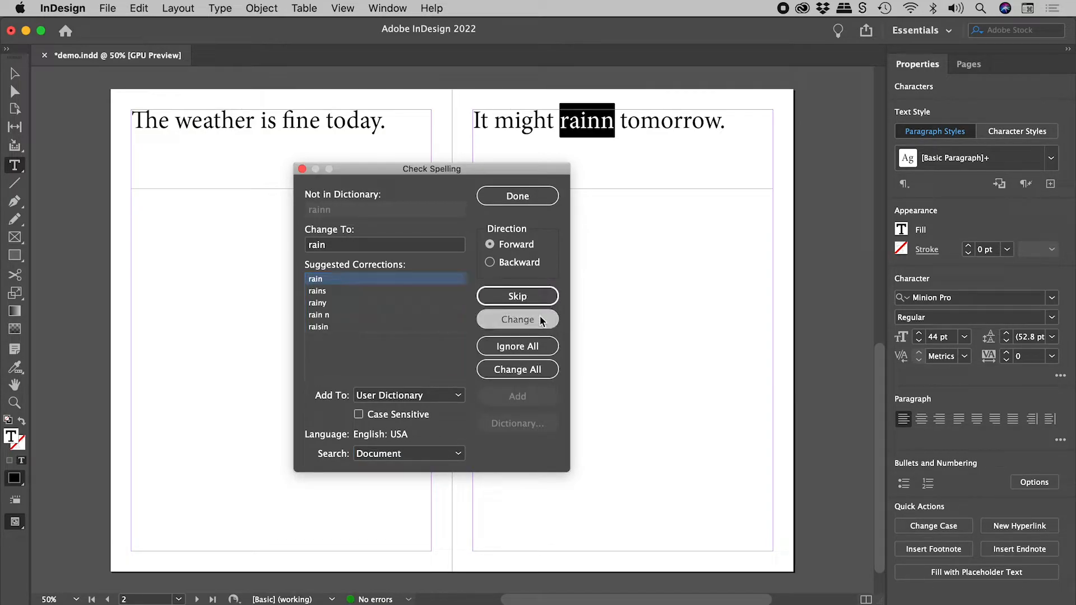
left_click(517, 319)
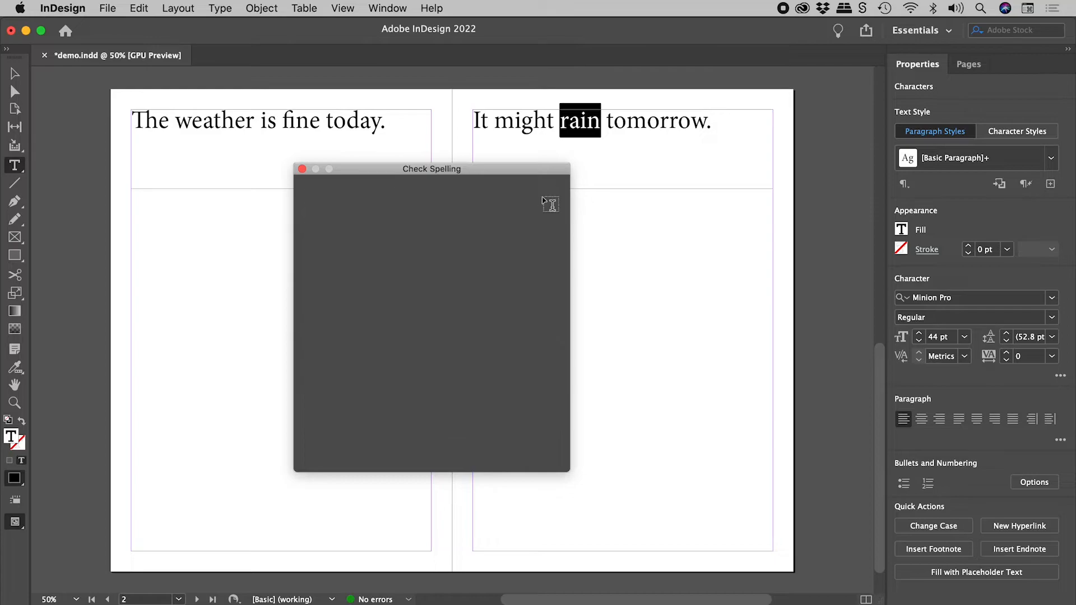
left_click(139, 8)
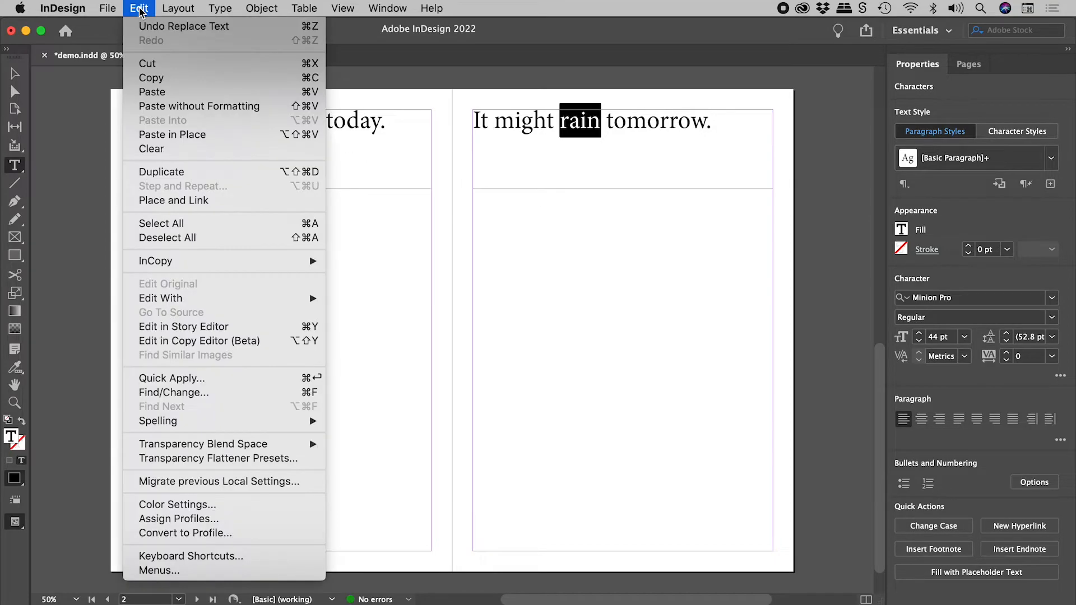
Bring up Find/Change with its search scope set to Document.
left_click(174, 392)
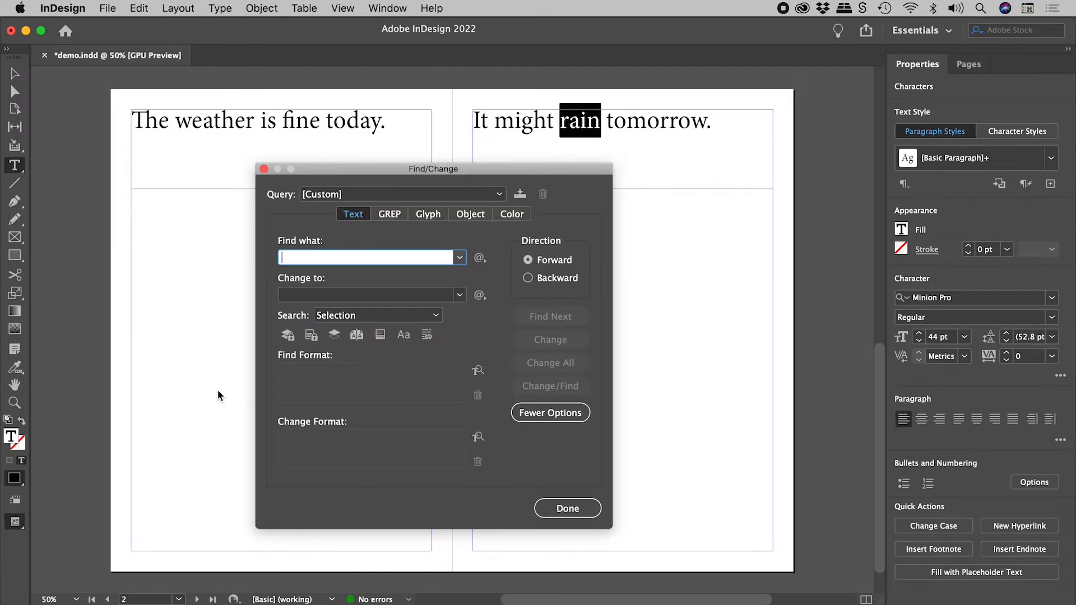
left_click(378, 315)
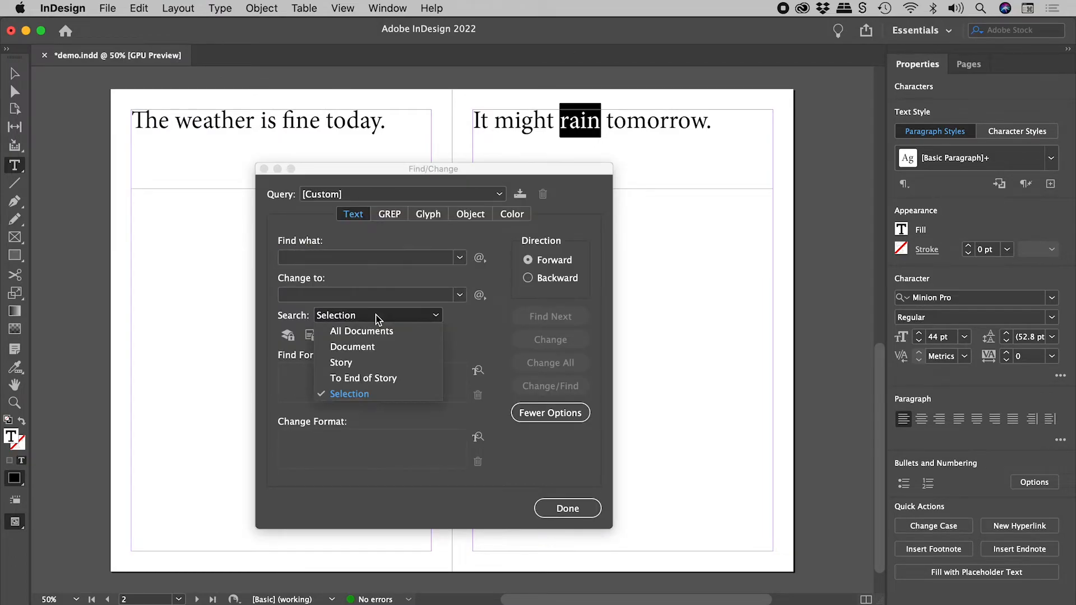
mouse_move(381, 350)
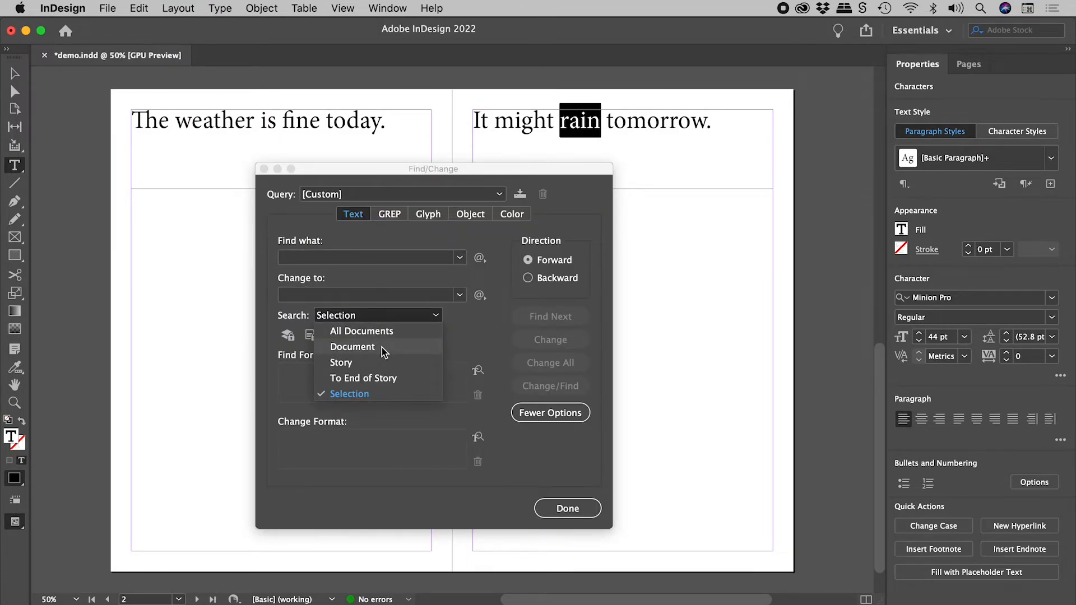
left_click(352, 347)
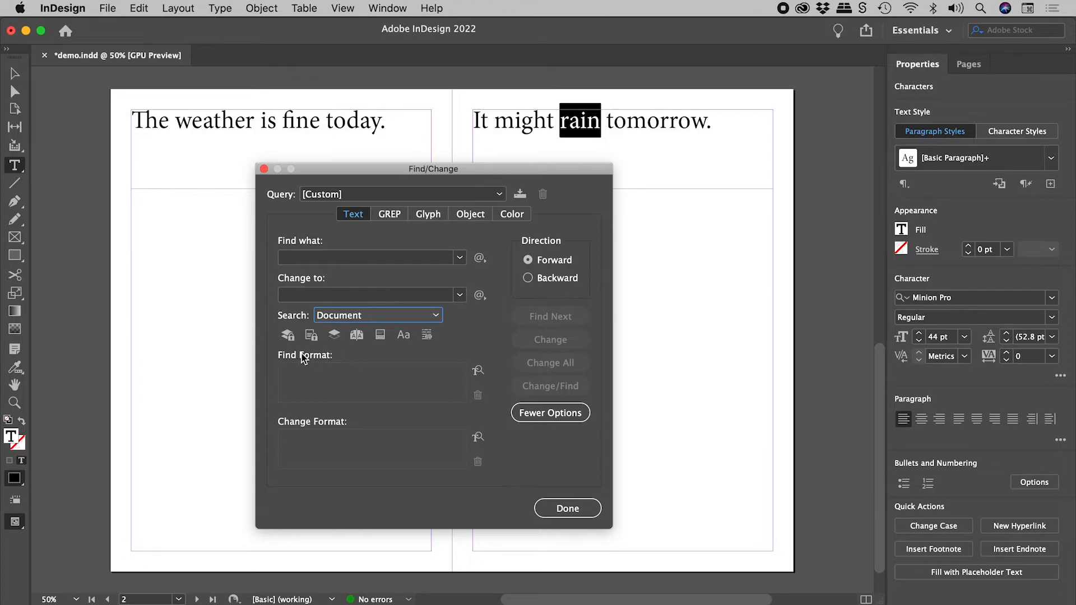